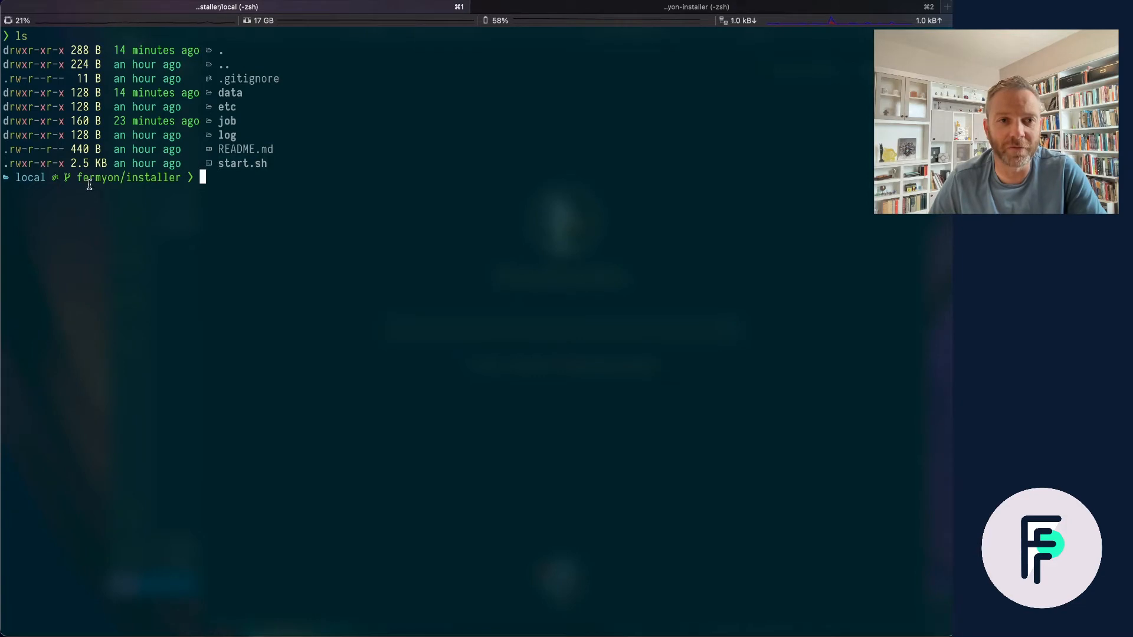
Step: Run ./start.sh to deploy the hippo job and print the Consul, Nomad, Traefik and Hippo dashboard addresses
text(./start.sh)
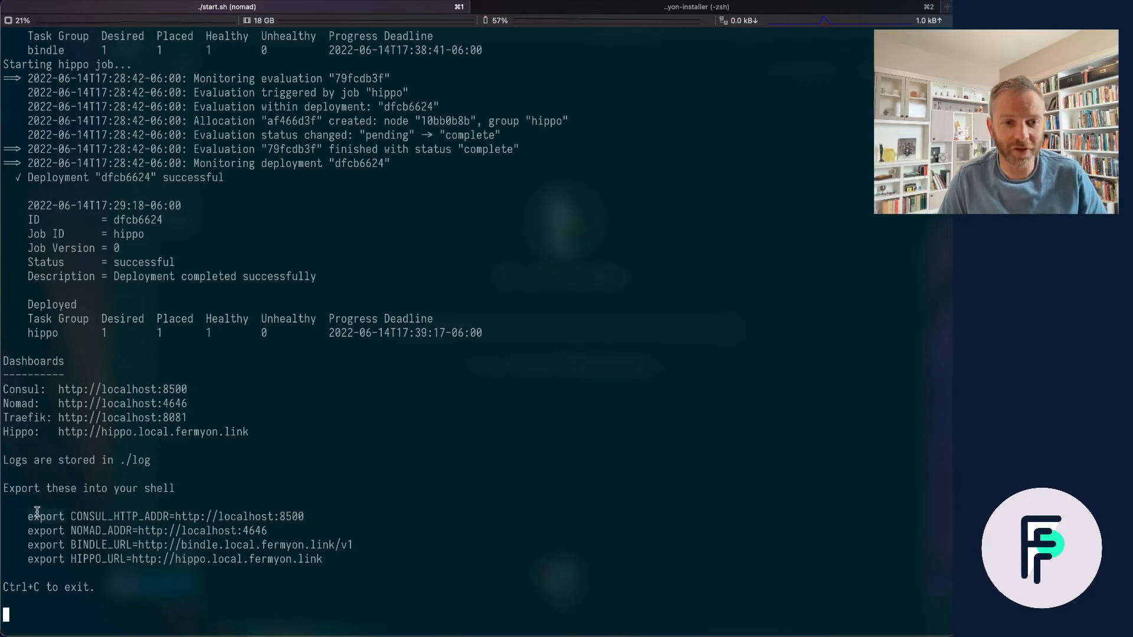
mouse_move(87, 572)
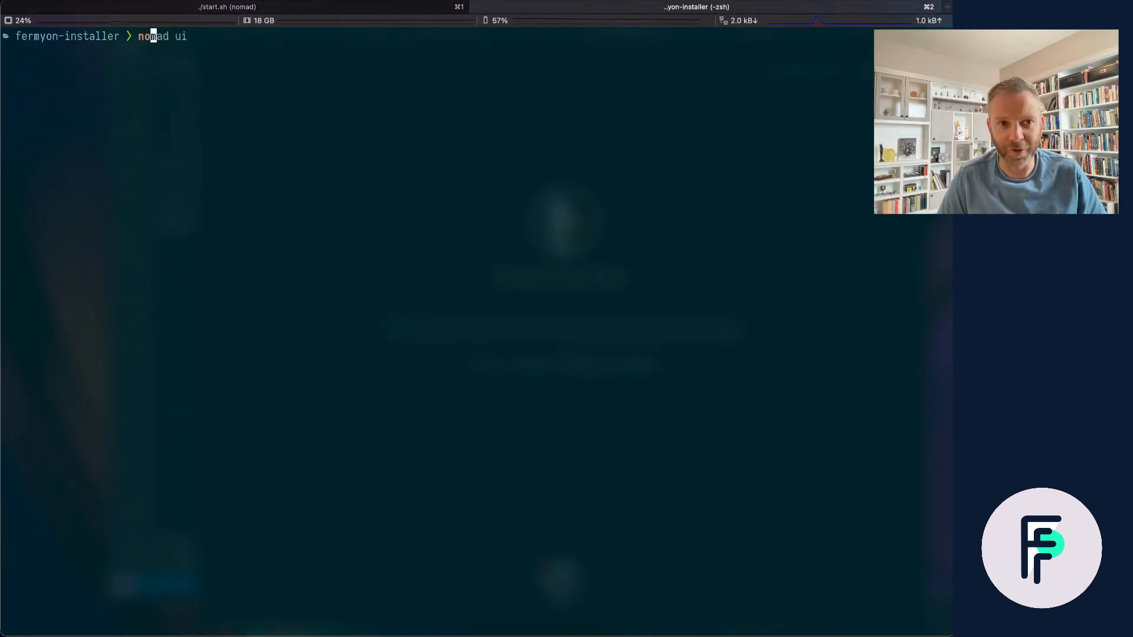
Step: Launch the Nomad web dashboard with nomad ui from the second shell
key(Enter)
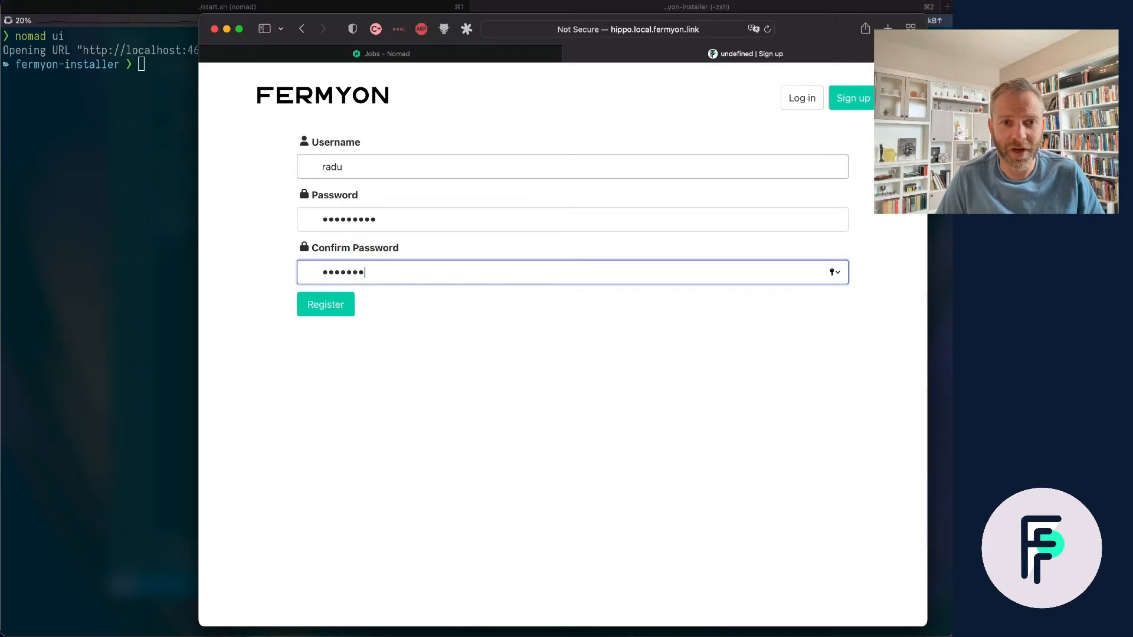
Step: Register the new Hippo account for user 'radu' and reach the log-in page
click(801, 96)
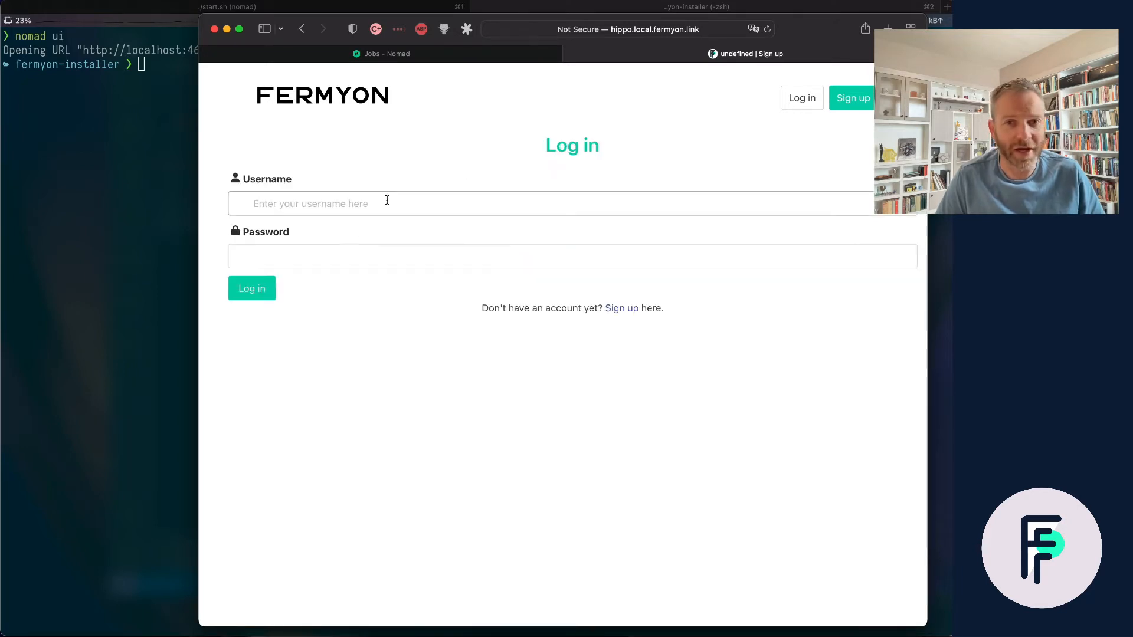
text(radu)
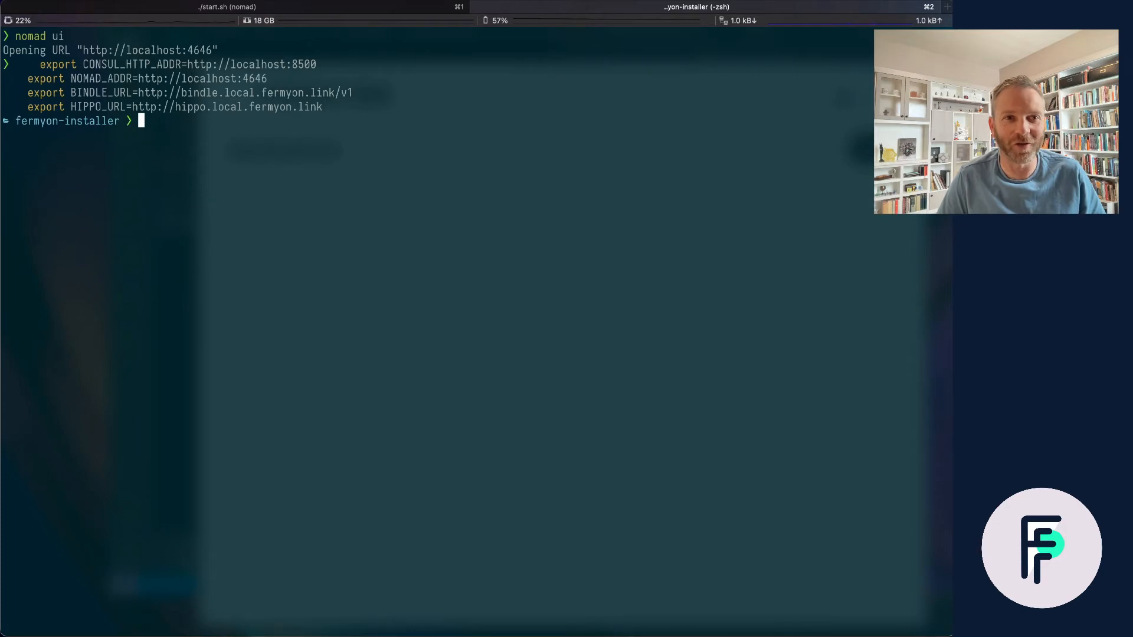
Step: Create the Rust HTTP Spin app hello with 'Hello, world' greeting, build it and deploy version 0.1.0
text(spin deploy)
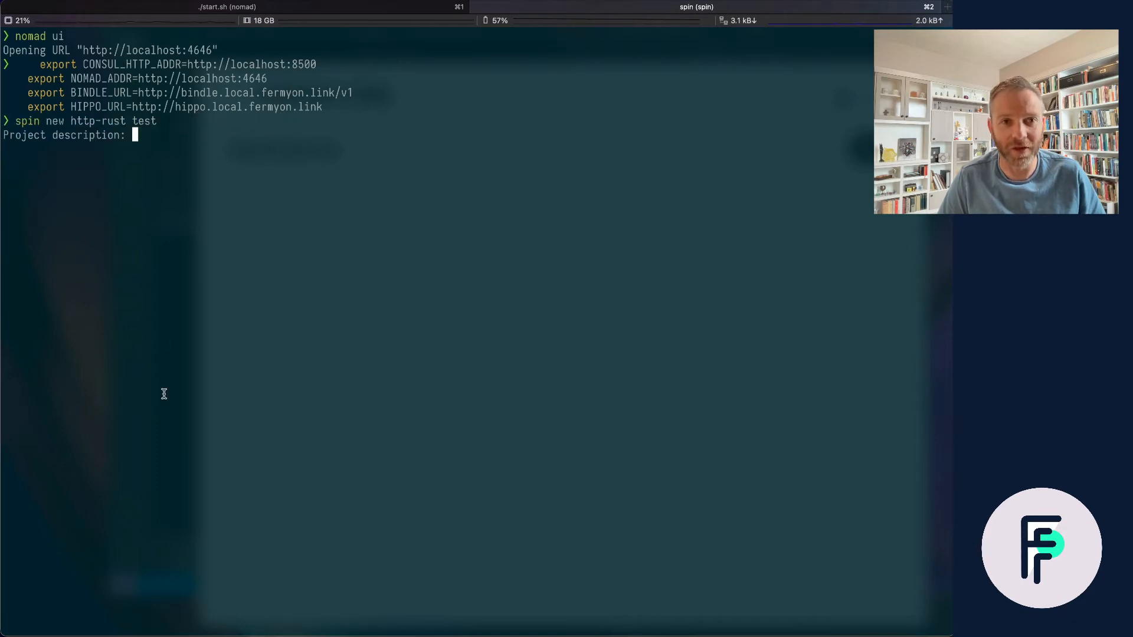
text(Hello, world!)
text(cd test)
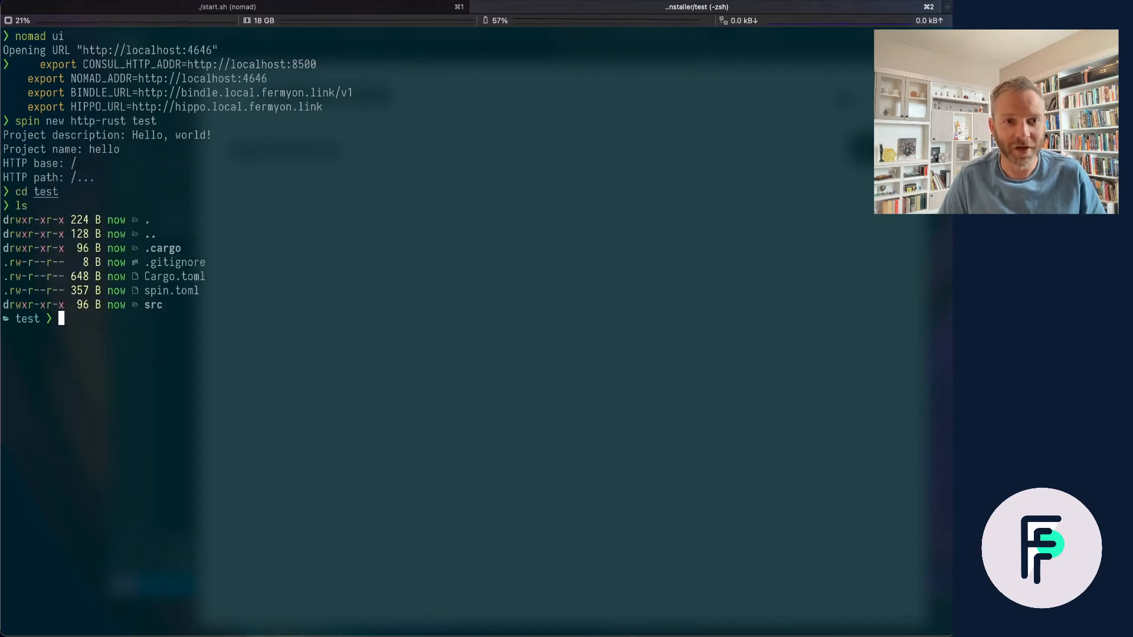
text(spin build)
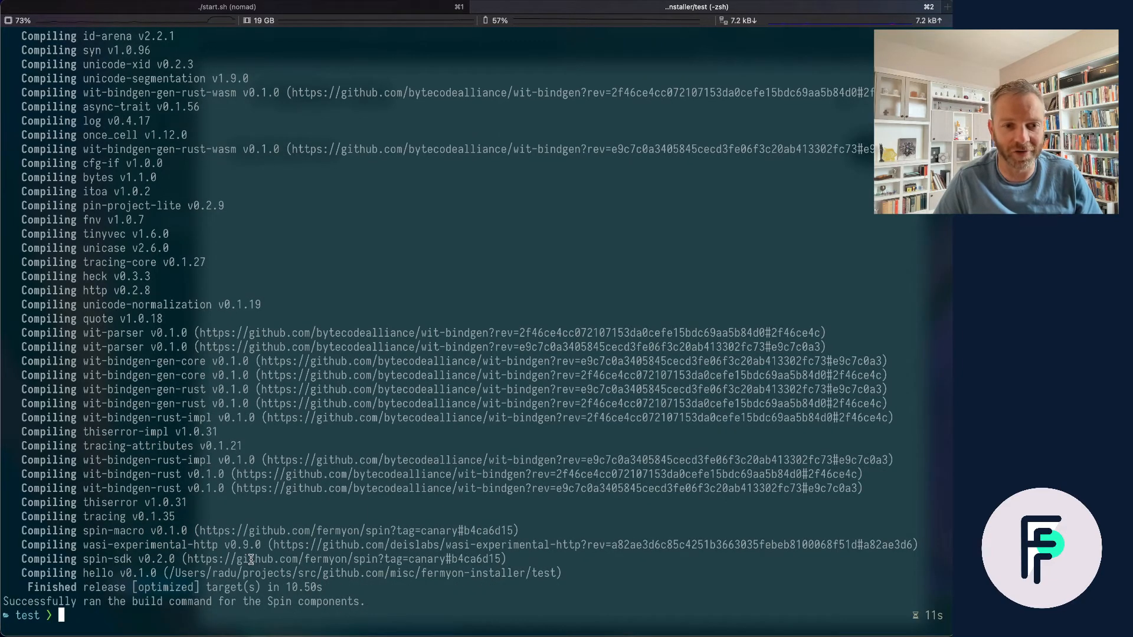
text(spin deploy)
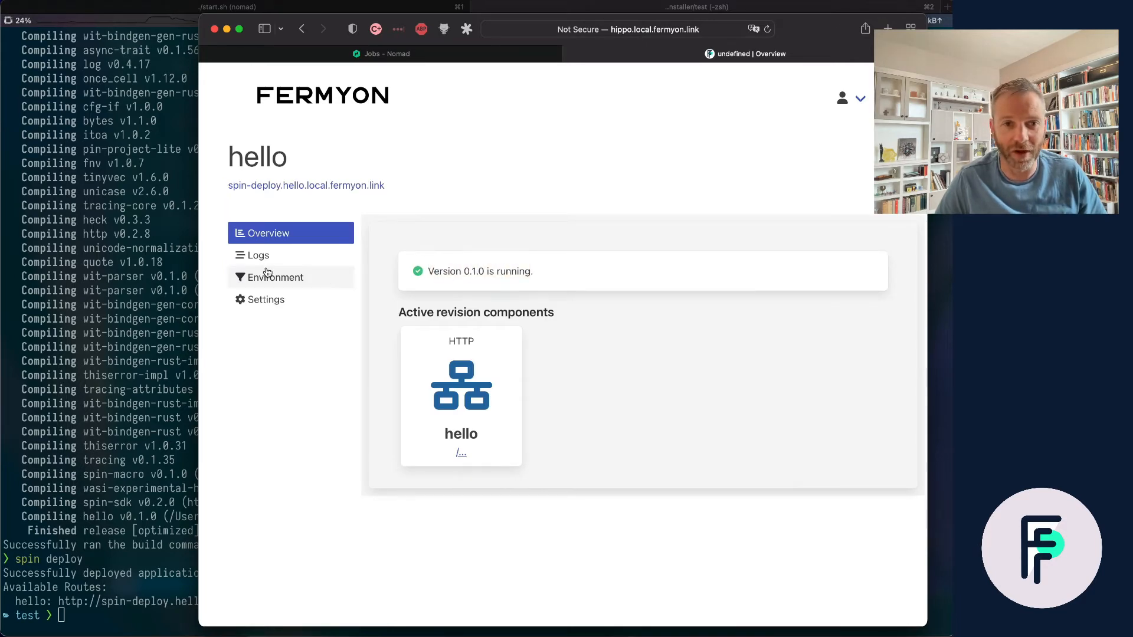
Step: Check the hello app's Logs, Settings and Overview pages showing version 0.1.0 running
click(257, 255)
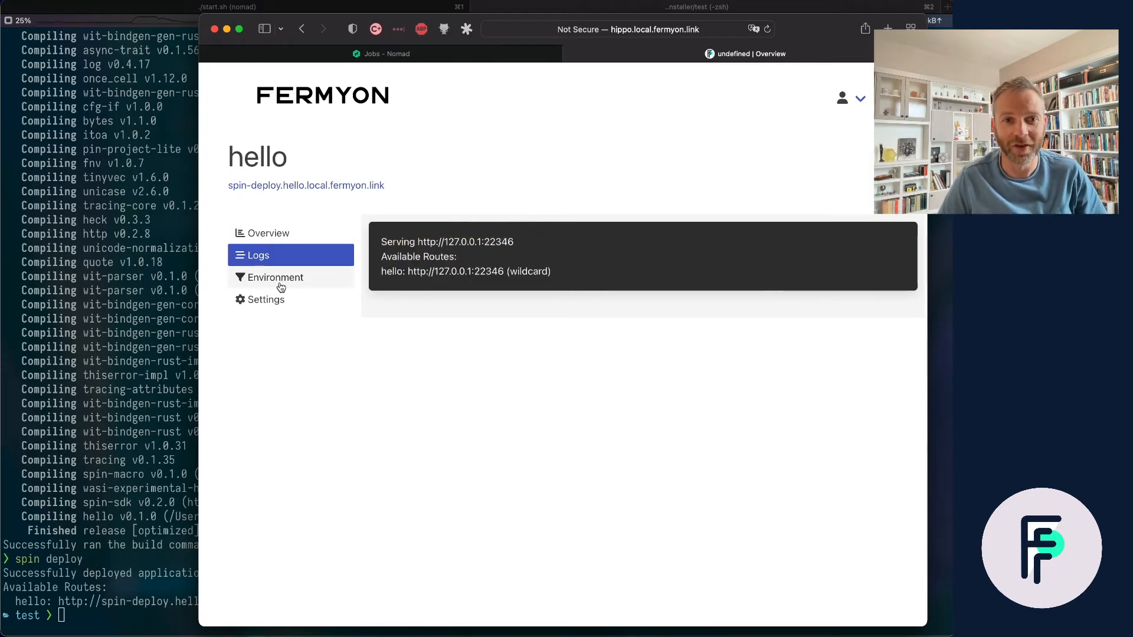
click(265, 300)
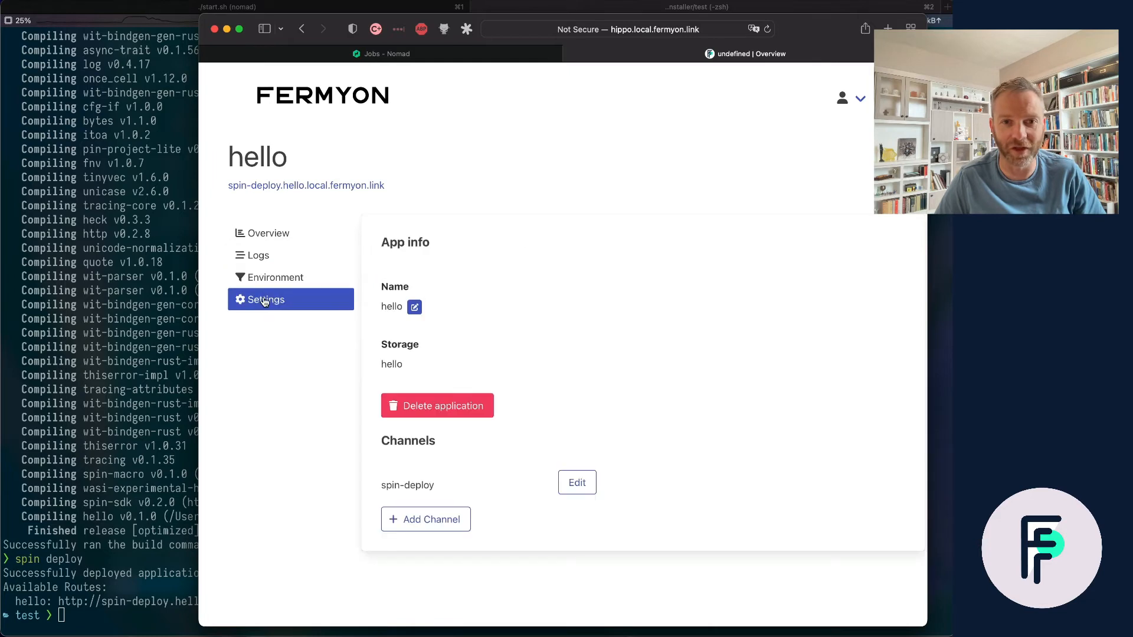
click(269, 233)
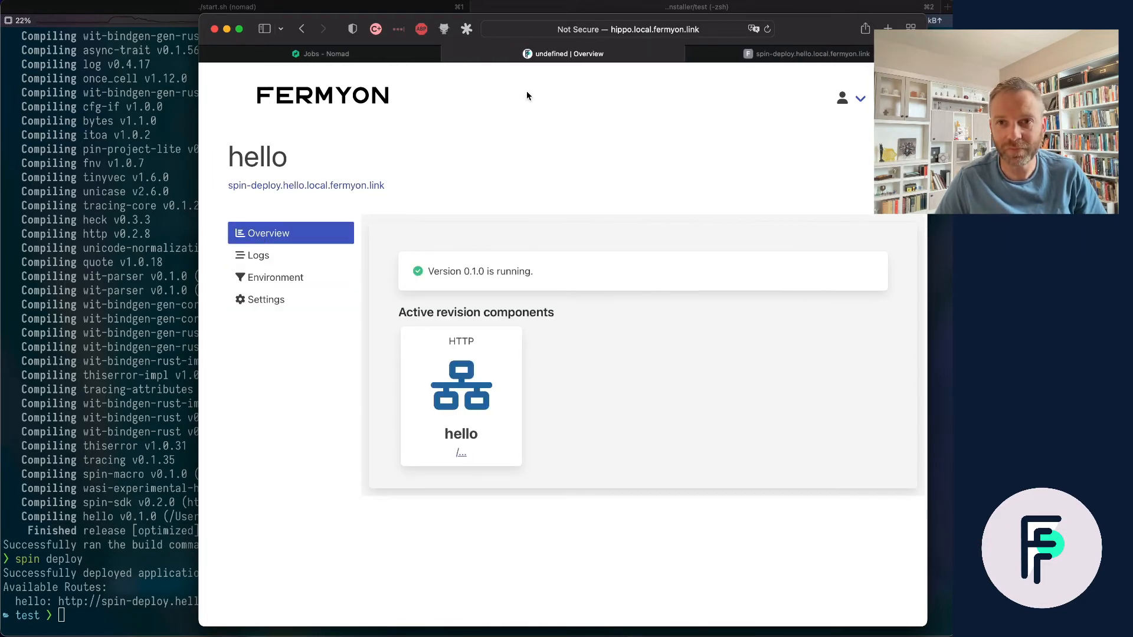
click(808, 55)
text(code . -r)
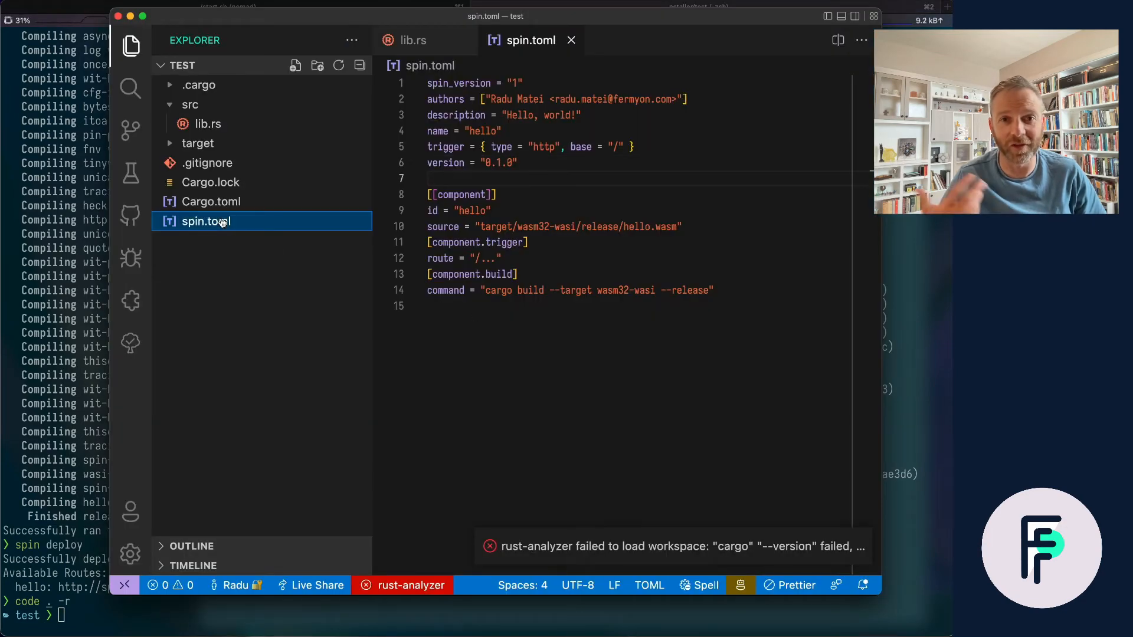
Step: Edit src/lib.rs so the handler's response body reads 'Hello, Universe!'
click(207, 124)
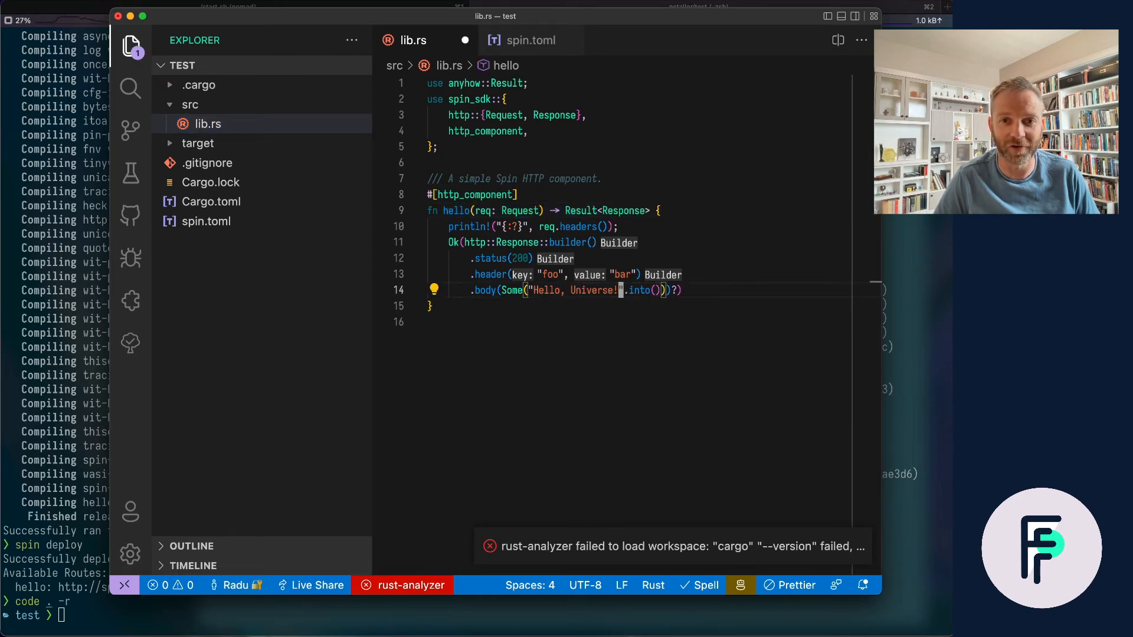
click(531, 40)
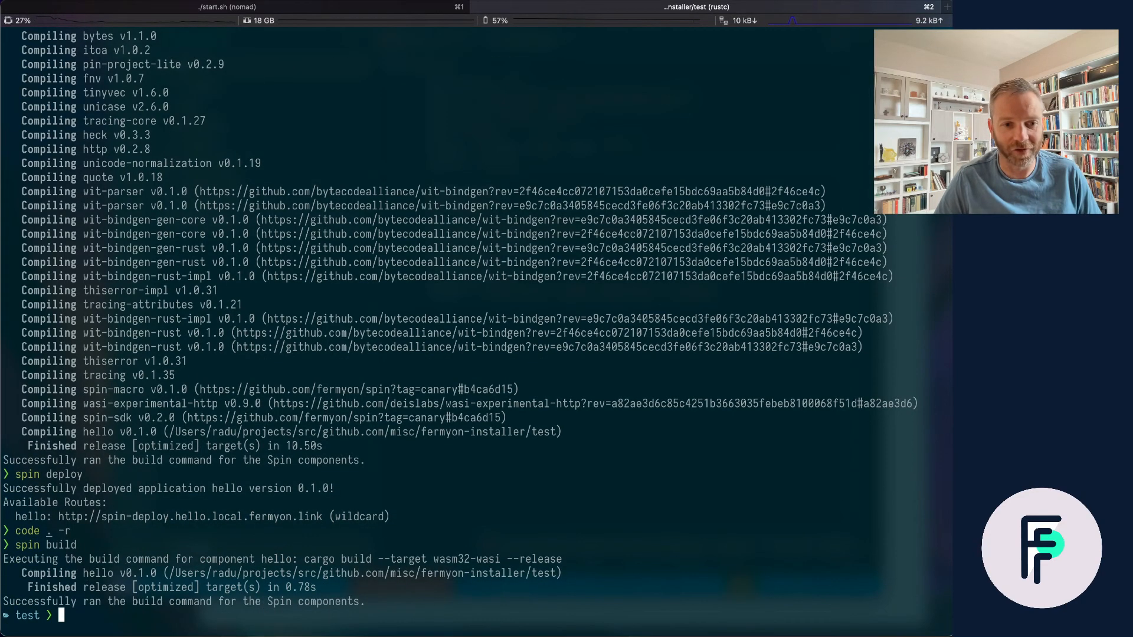
Step: Deploy the rebuilt hello app as spin-deploy v0.2.0
text(spin deploy)
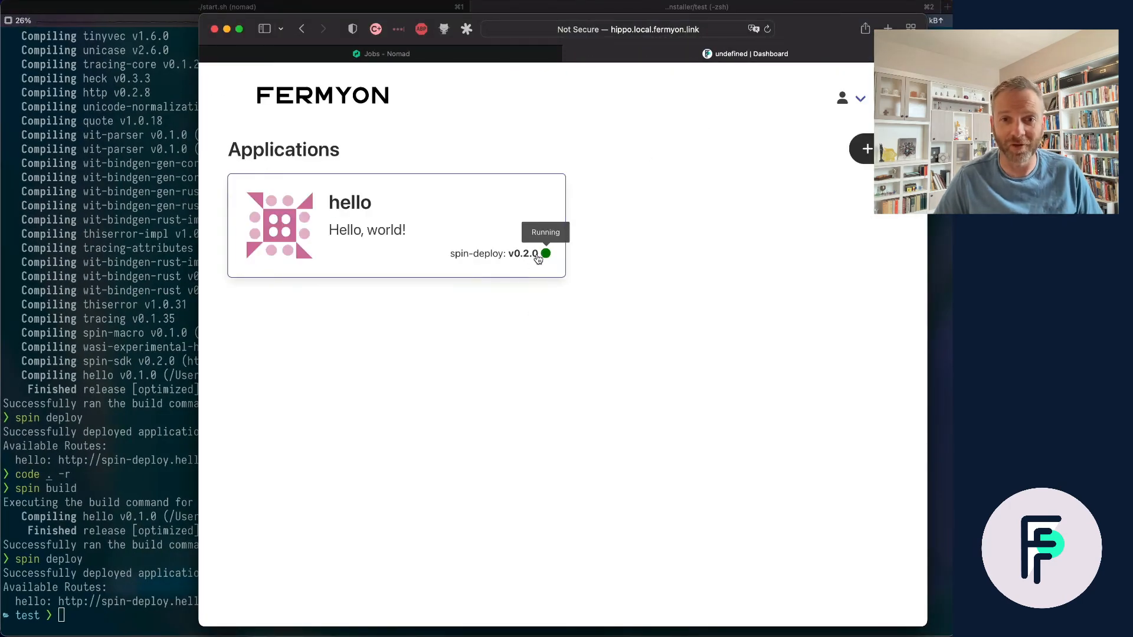
mouse_move(413, 200)
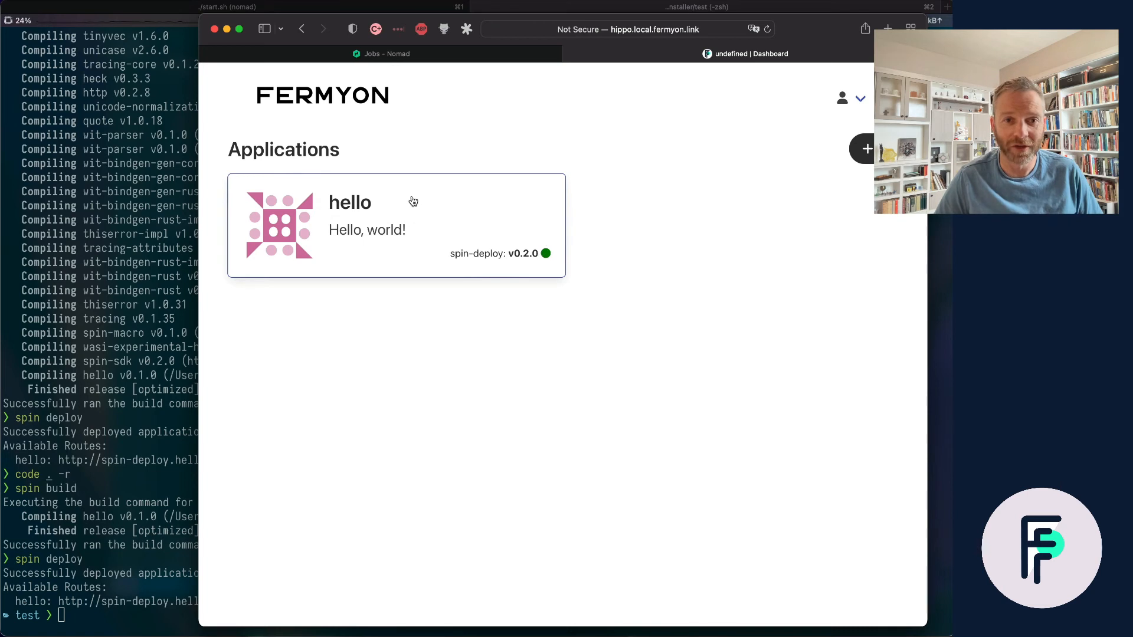
Step: Review the hello app's details and logs, confirming version 0.2.0 is running
click(350, 202)
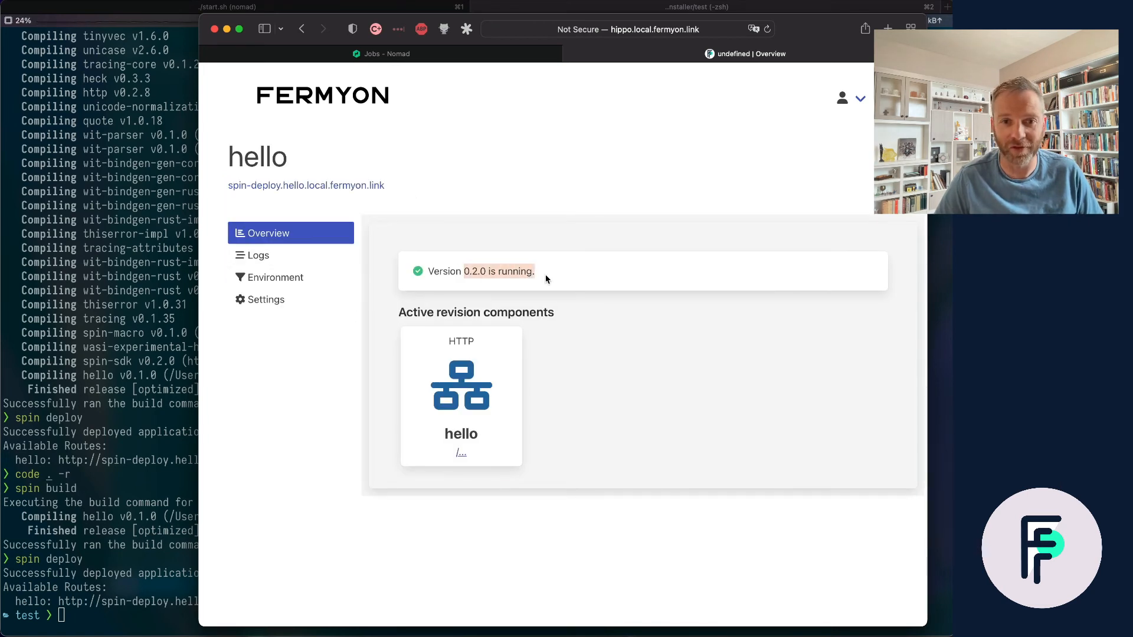
click(257, 254)
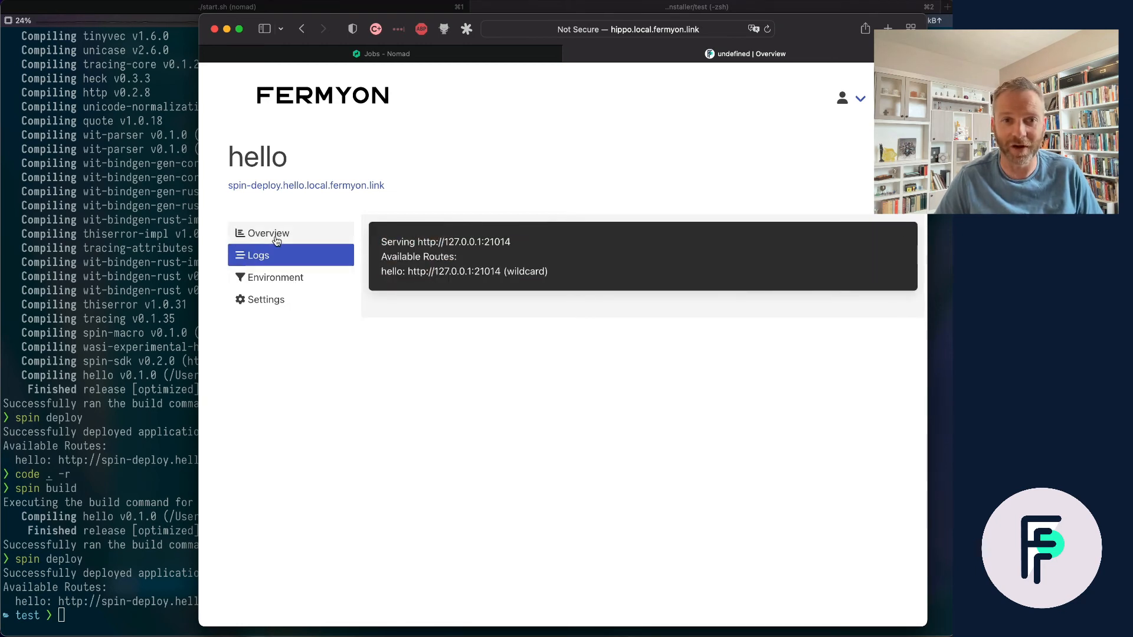
click(267, 233)
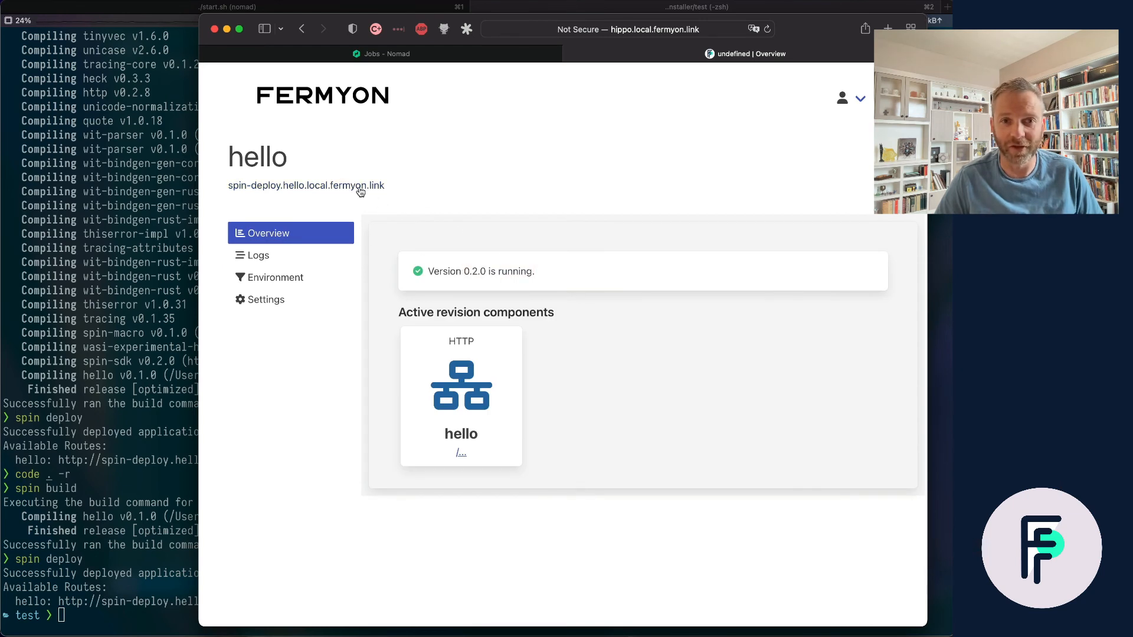
Step: Visit the app's public route showing 'Hello, Universe!' and return to the Hippo overview
click(306, 186)
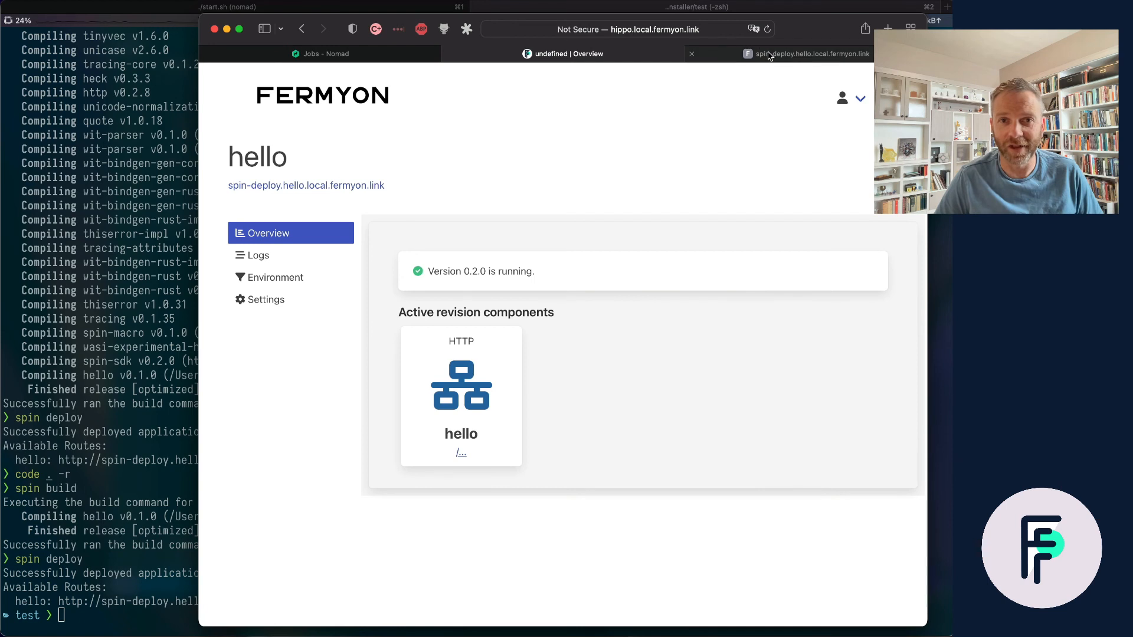
click(802, 54)
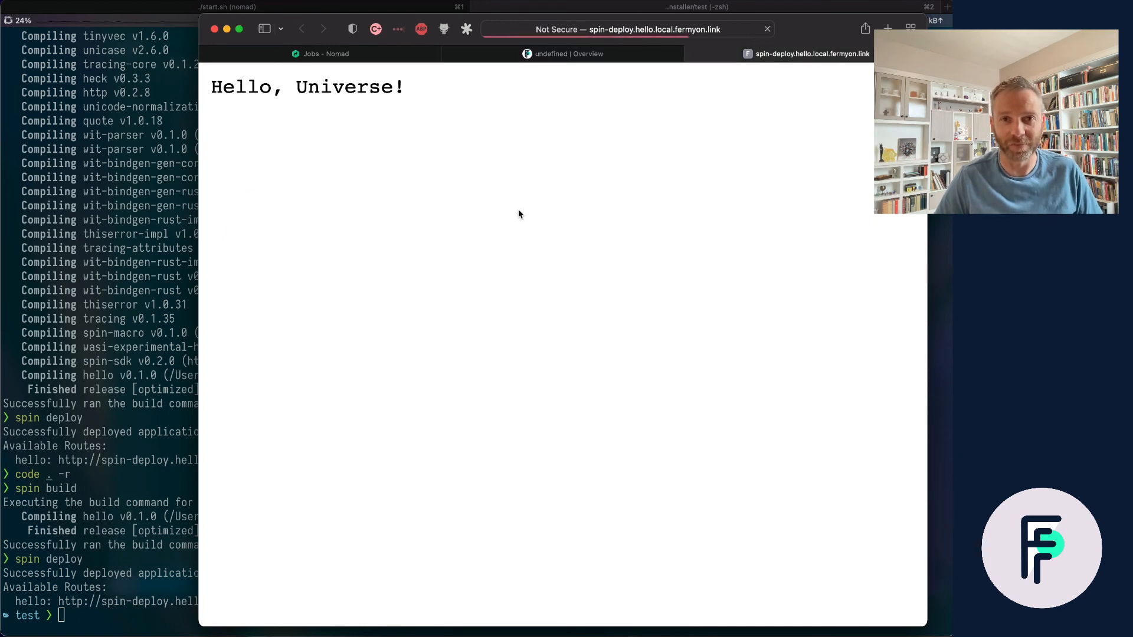
click(568, 54)
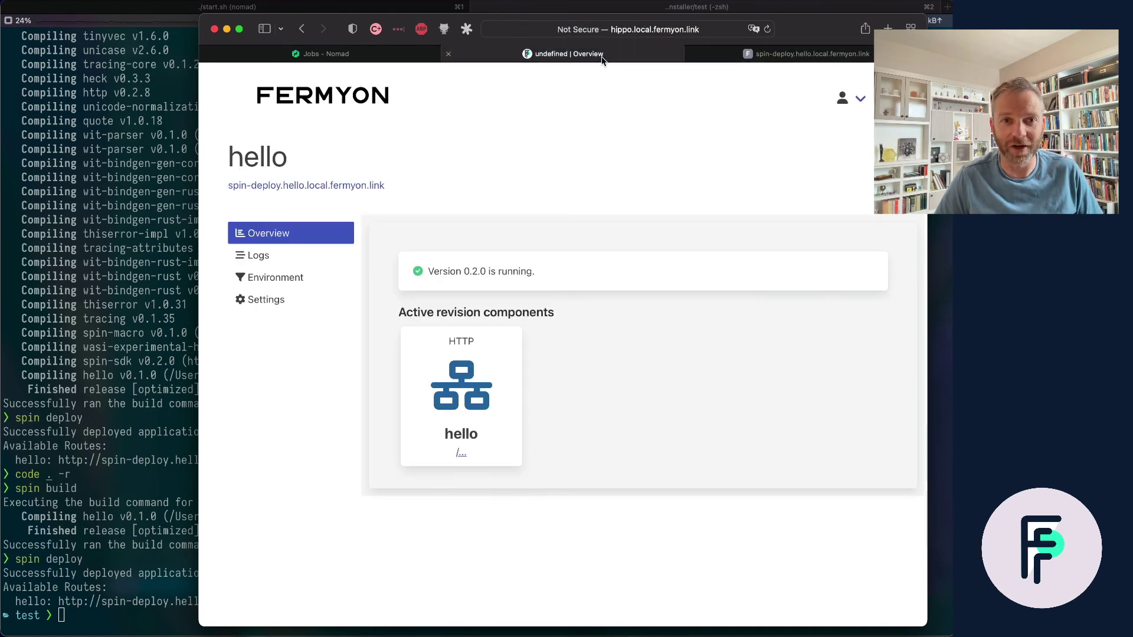